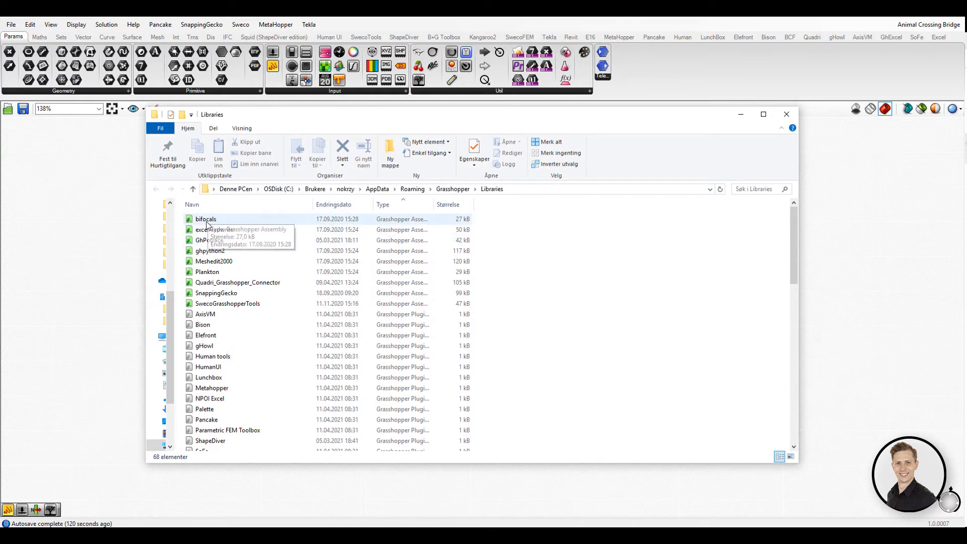
pyautogui.moveTo(222, 313)
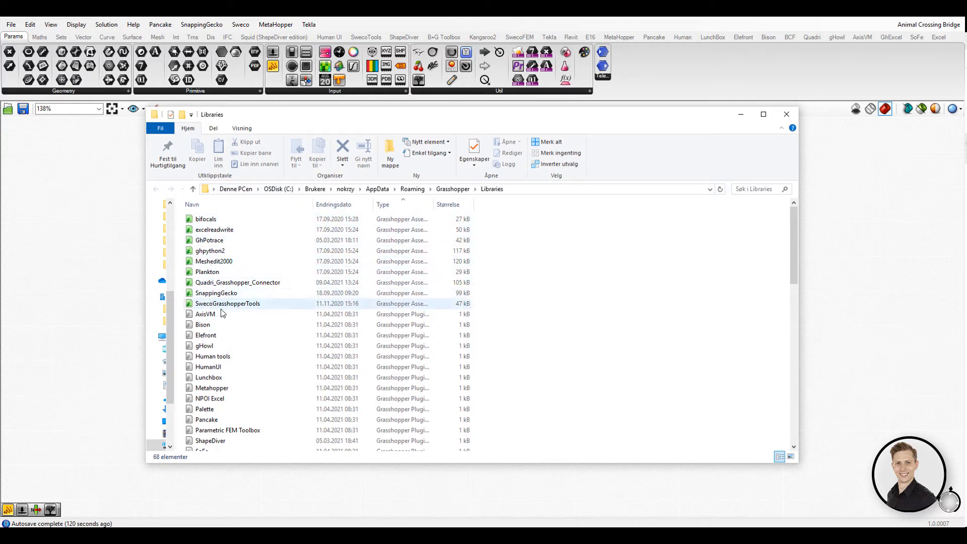
# Close the Libraries folder window and browse the Grasshopper settings folder's XML and log files
pyautogui.scroll(-3)
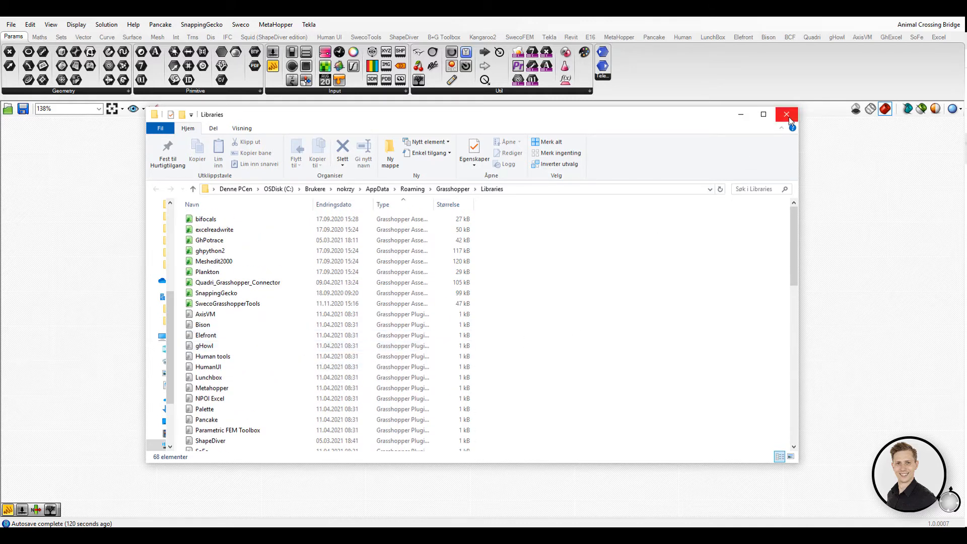
pyautogui.click(10, 25)
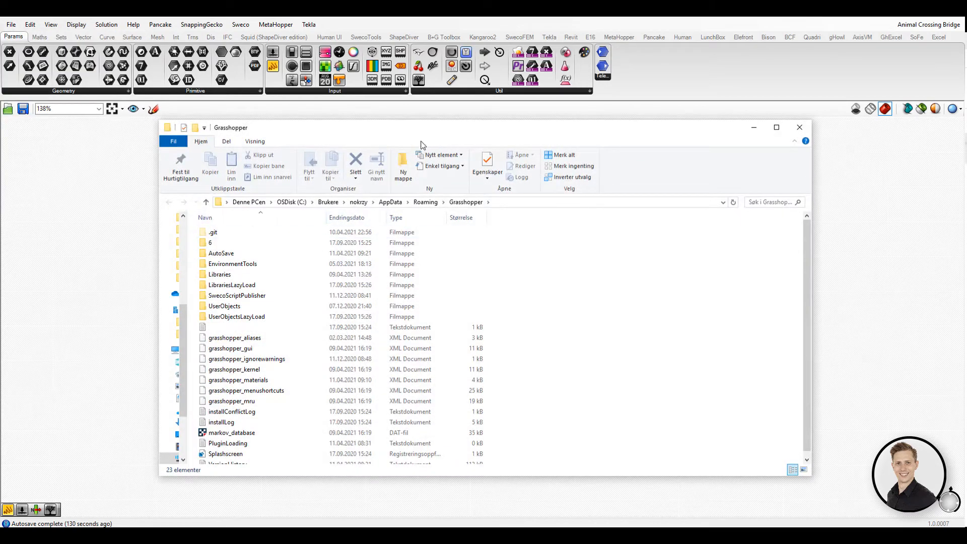
pyautogui.scroll(-3)
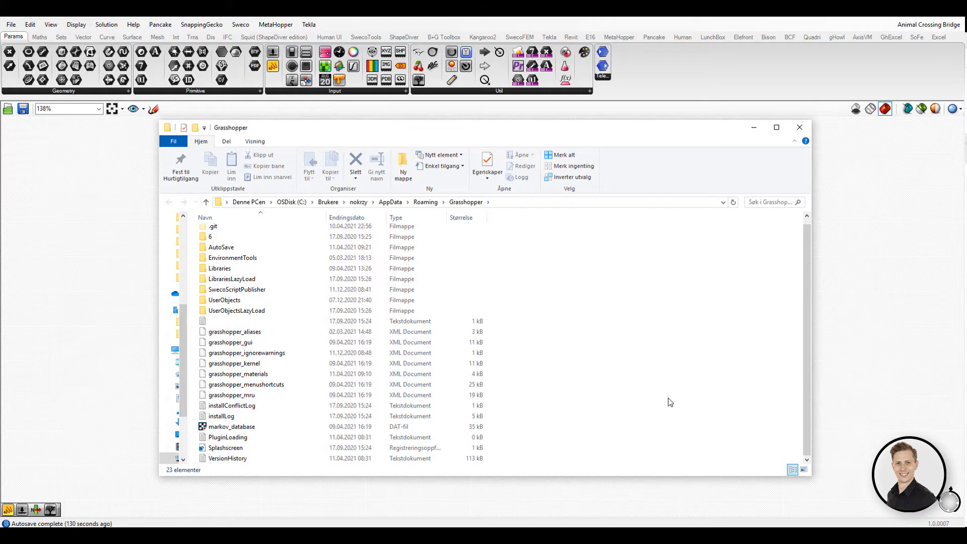
pyautogui.scroll(3)
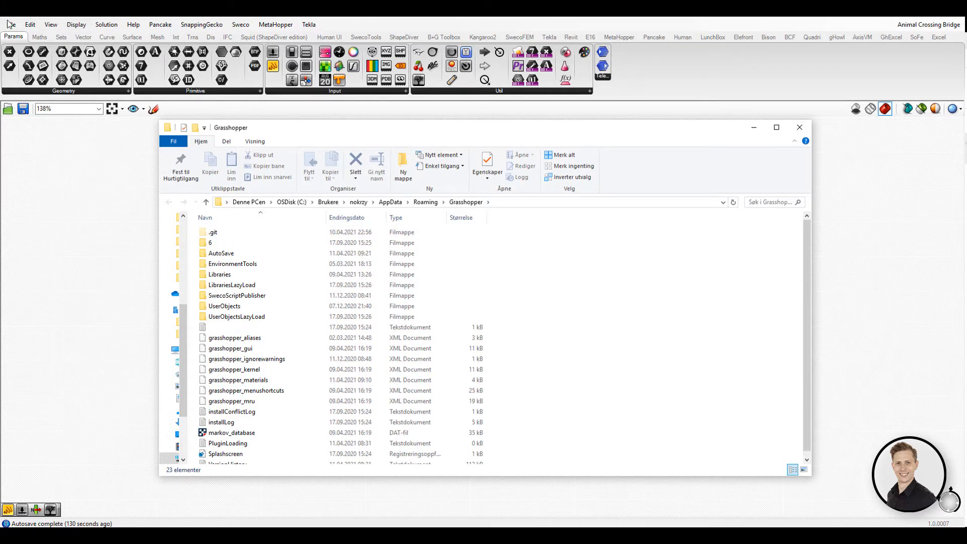
# Browse the UserObjects folder from Special Folders, then open the AutoSave folder's three definitions
pyautogui.click(10, 24)
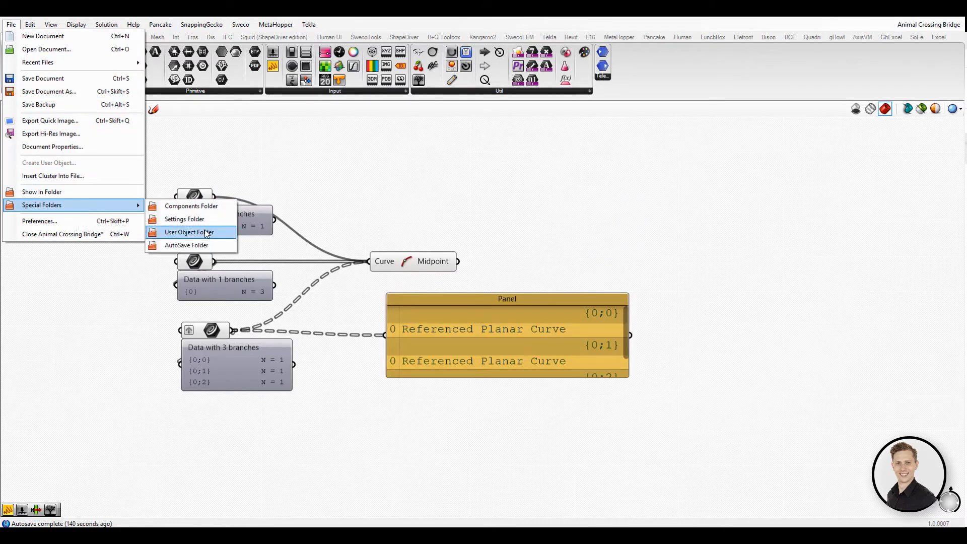
pyautogui.click(189, 232)
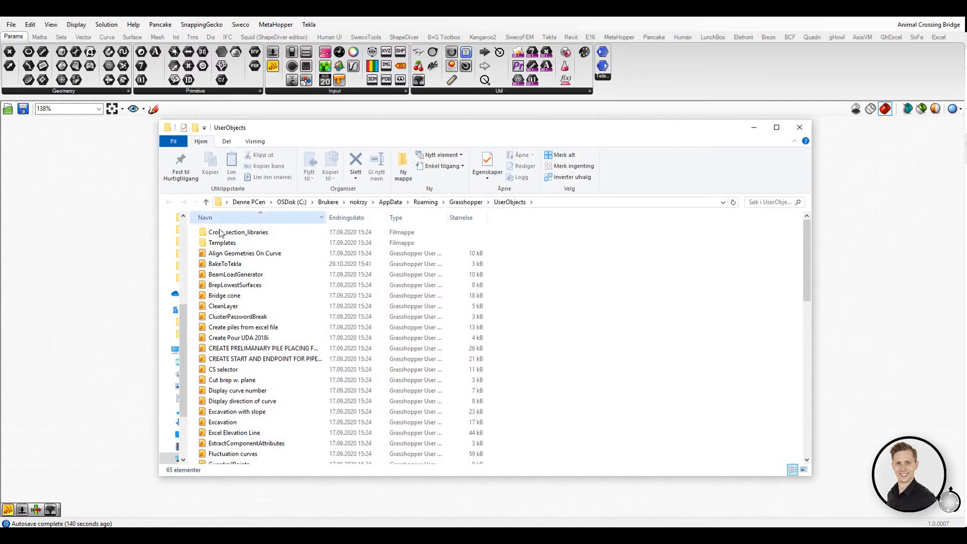
pyautogui.moveTo(573, 225)
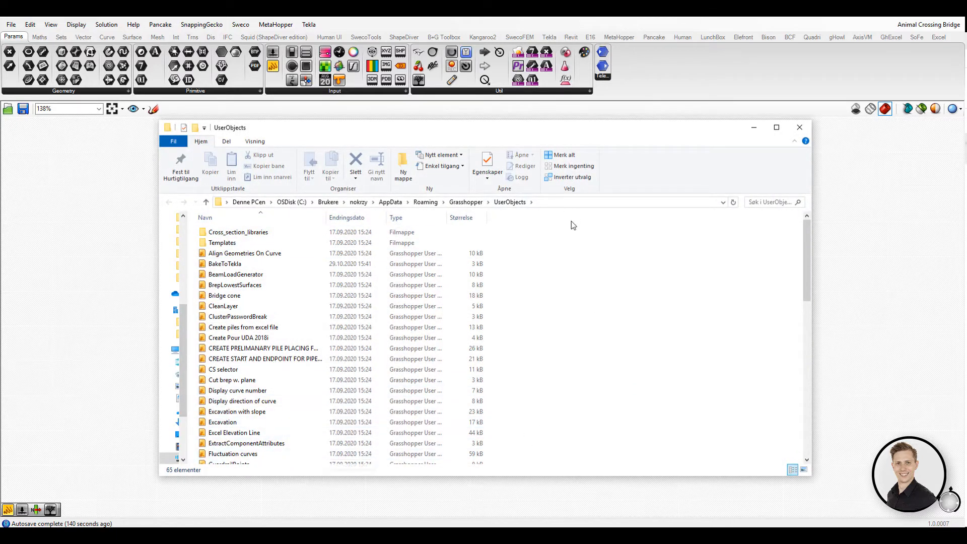
pyautogui.scroll(-3)
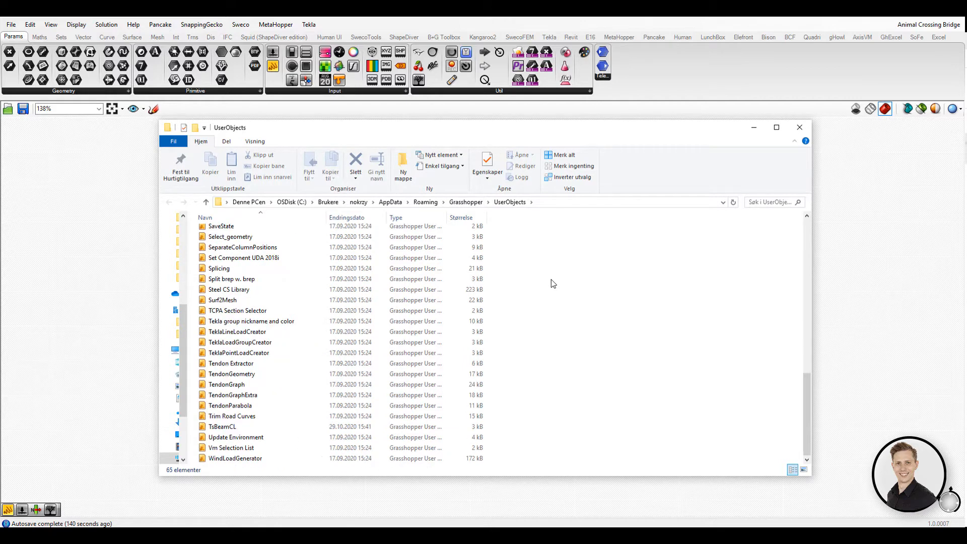
pyautogui.click(10, 24)
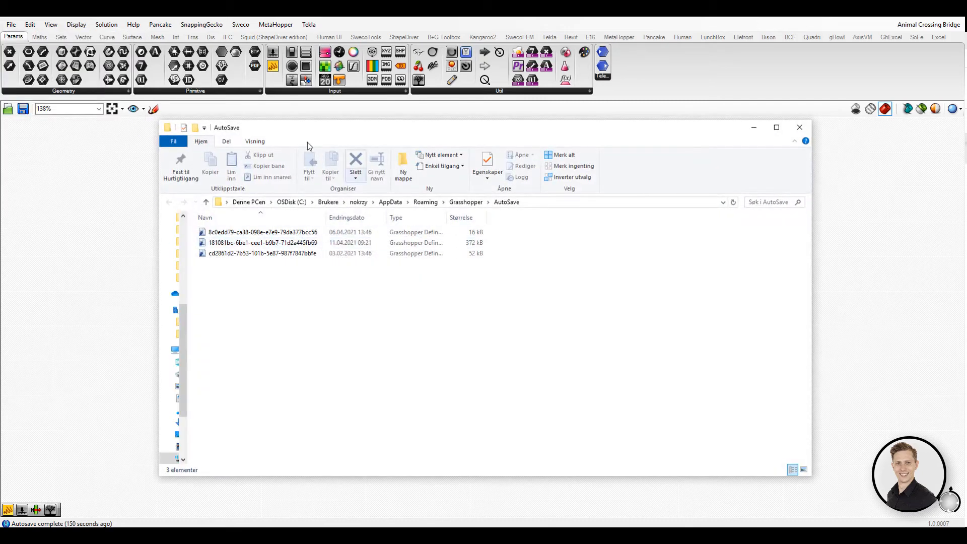
pyautogui.click(262, 253)
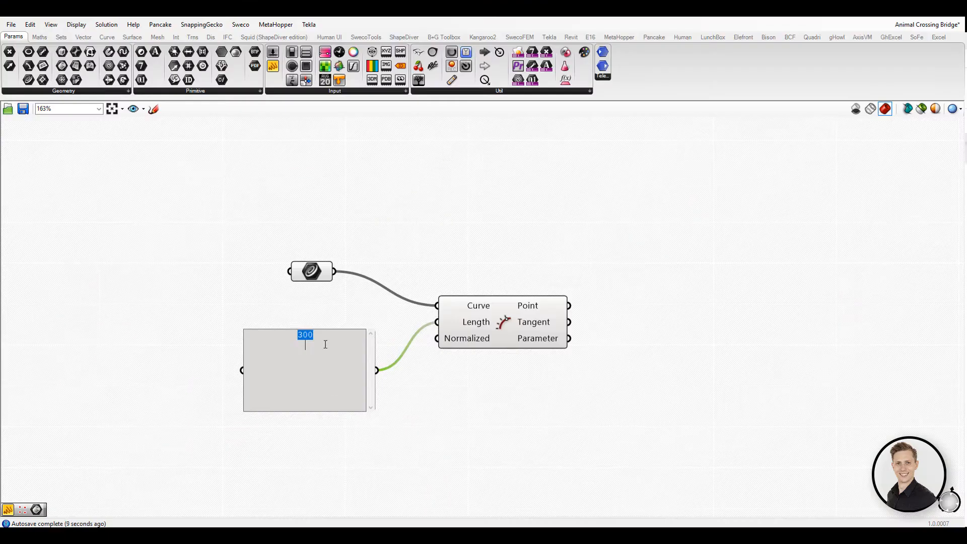
# Add 700 and 1500 under 300 in the Length panel, toggle Multiline Data, and edit the panel
pyautogui.write('7')
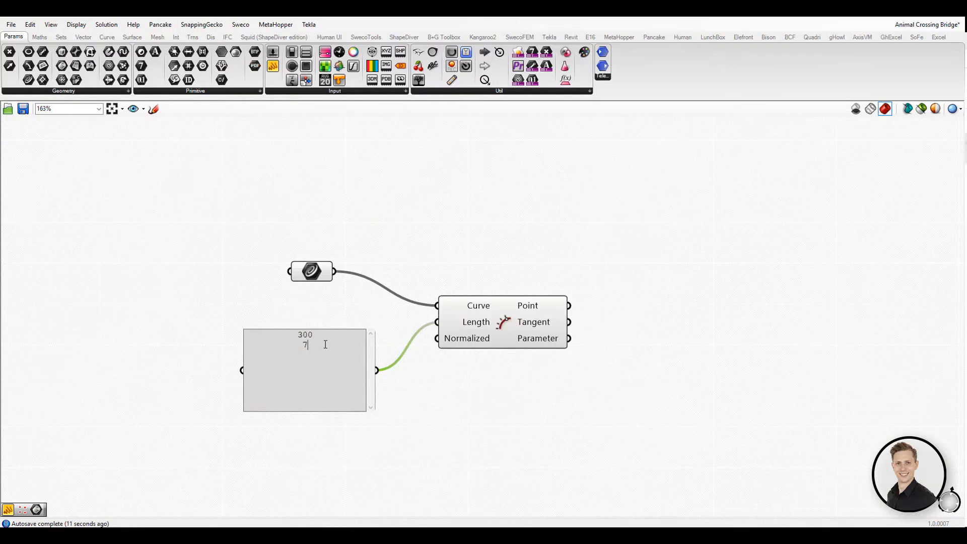
pyautogui.write('00')
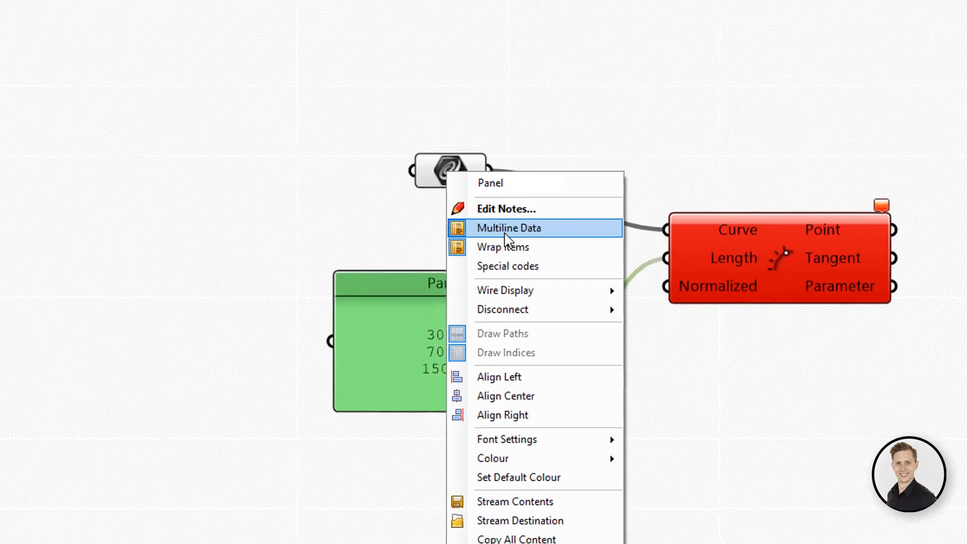
pyautogui.click(508, 228)
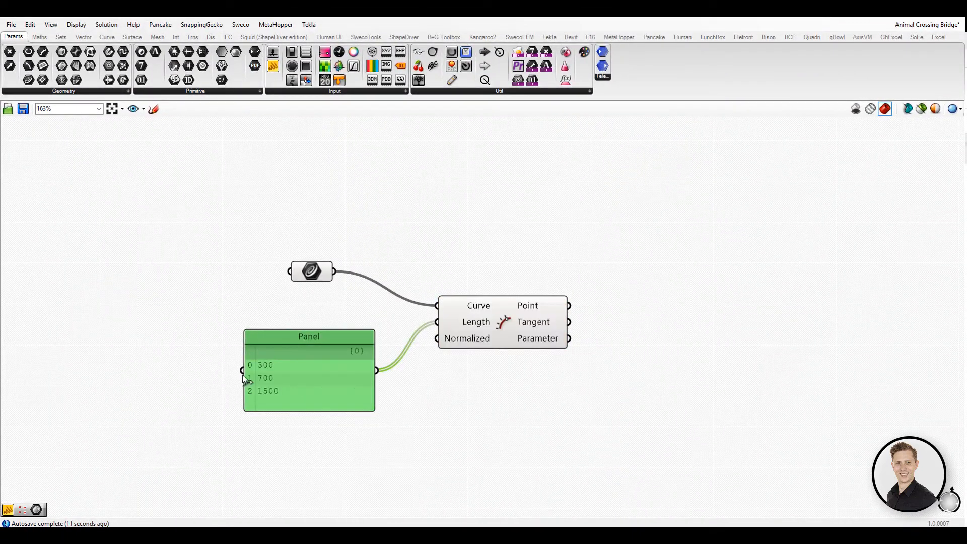
pyautogui.moveTo(616, 312)
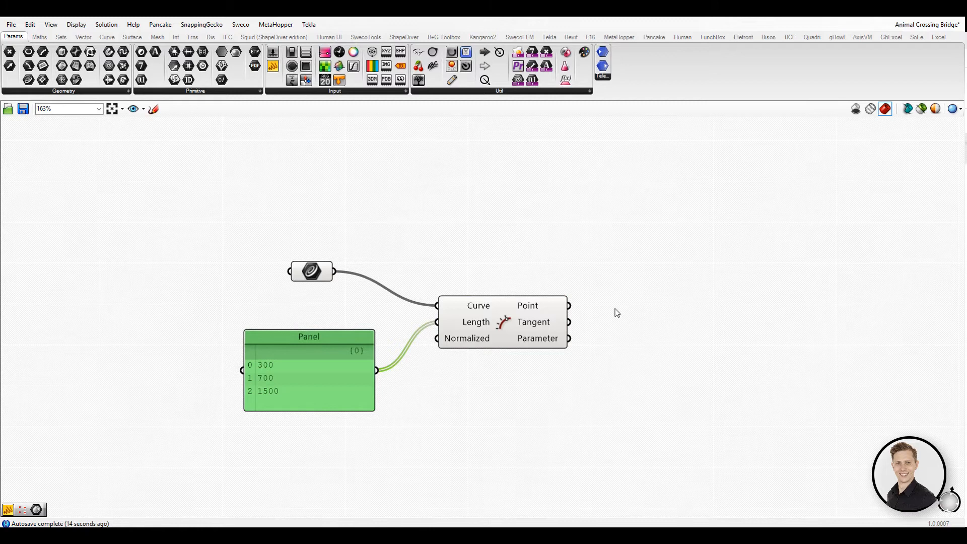
pyautogui.moveTo(539, 325)
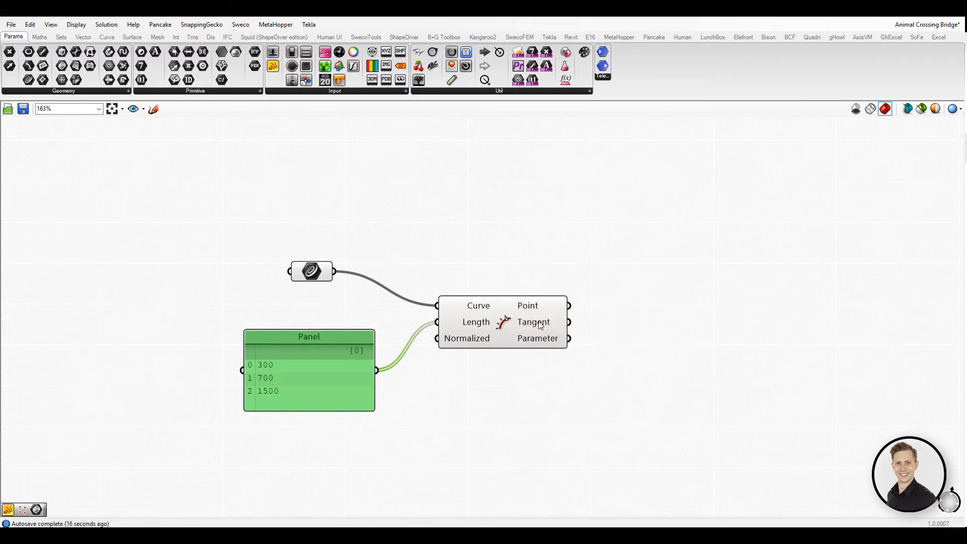
pyautogui.moveTo(424, 396)
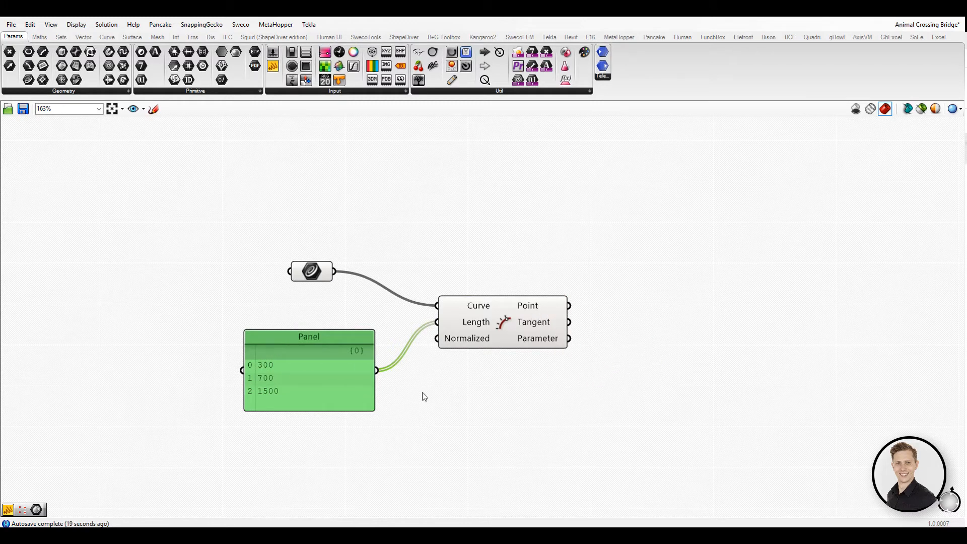
pyautogui.moveTo(293, 352)
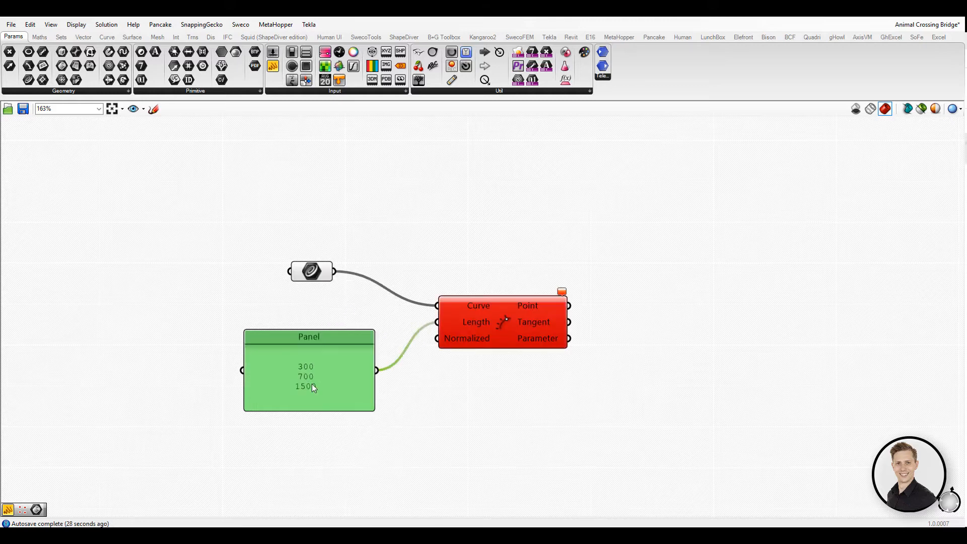
pyautogui.doubleClick(308, 376)
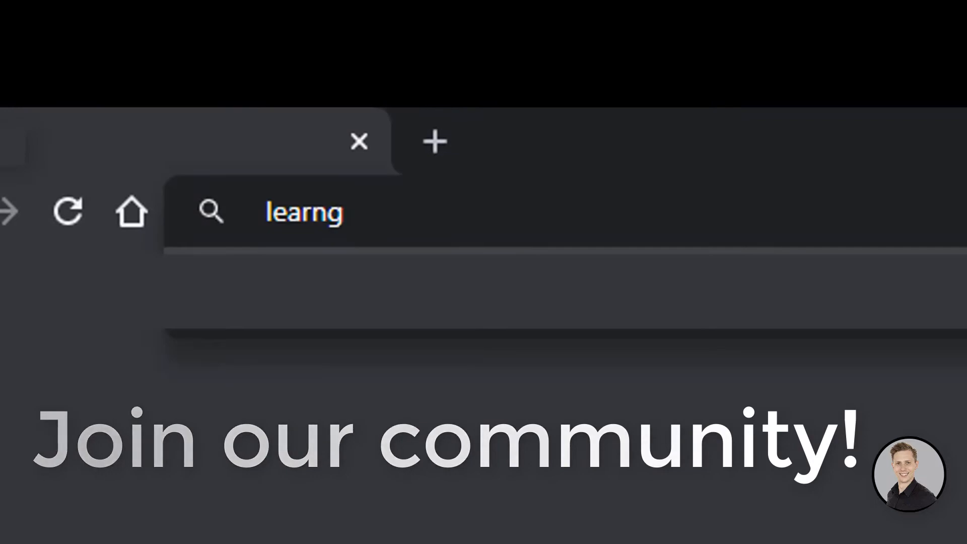
# Go to learngrasshopper.com and submit the newsletter form with name and e-mail filled in
pyautogui.write('rassho')
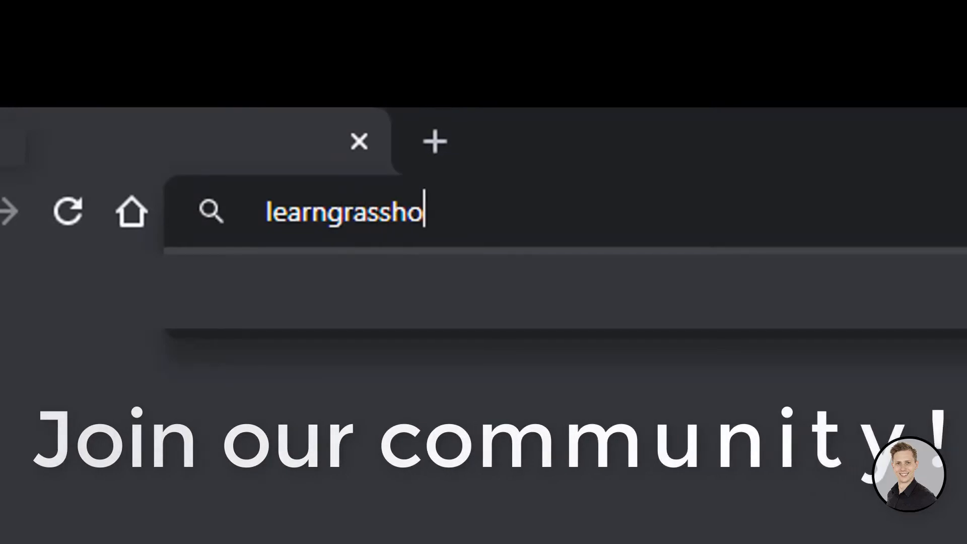
pyautogui.write('pper.com')
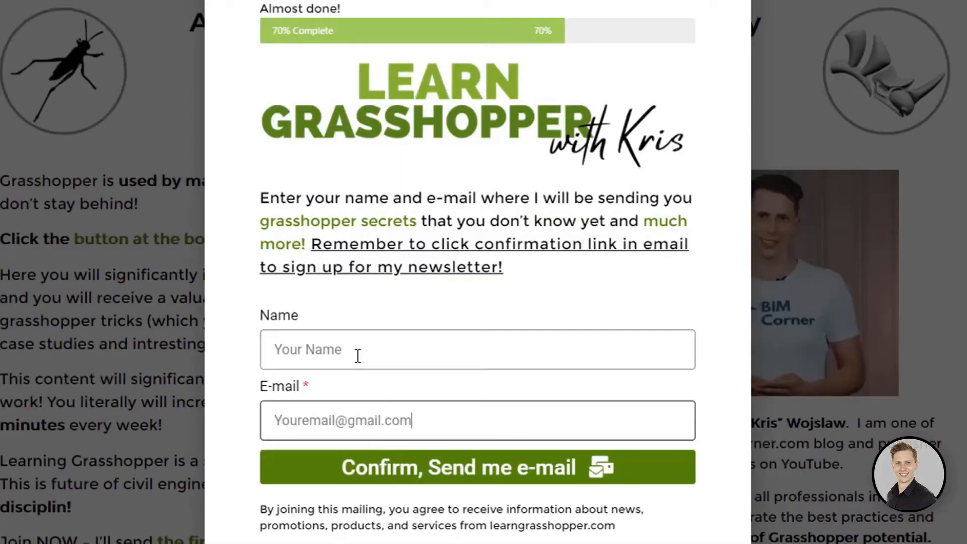
pyautogui.click(477, 466)
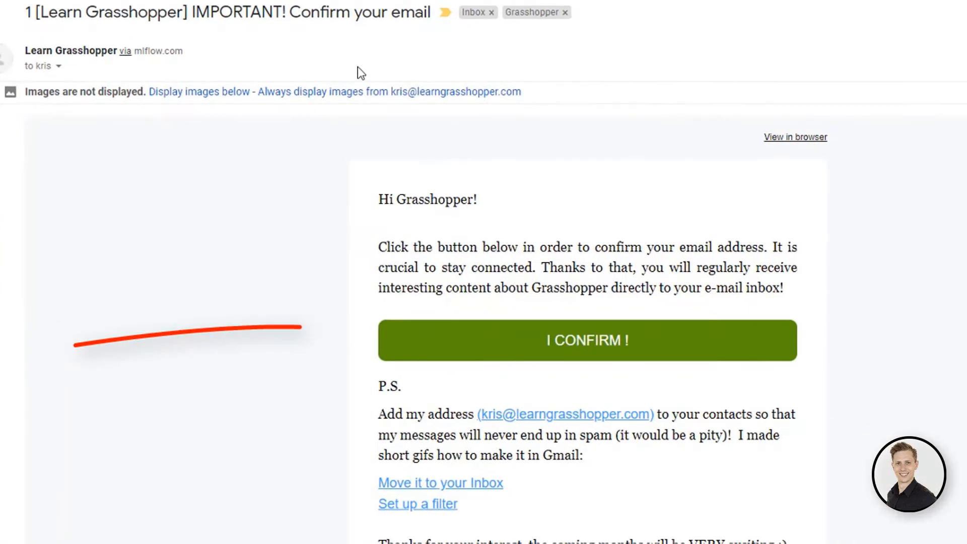
# Confirm the subscription with the 'I CONFIRM !' button in the Learn Grasshopper email
pyautogui.click(586, 340)
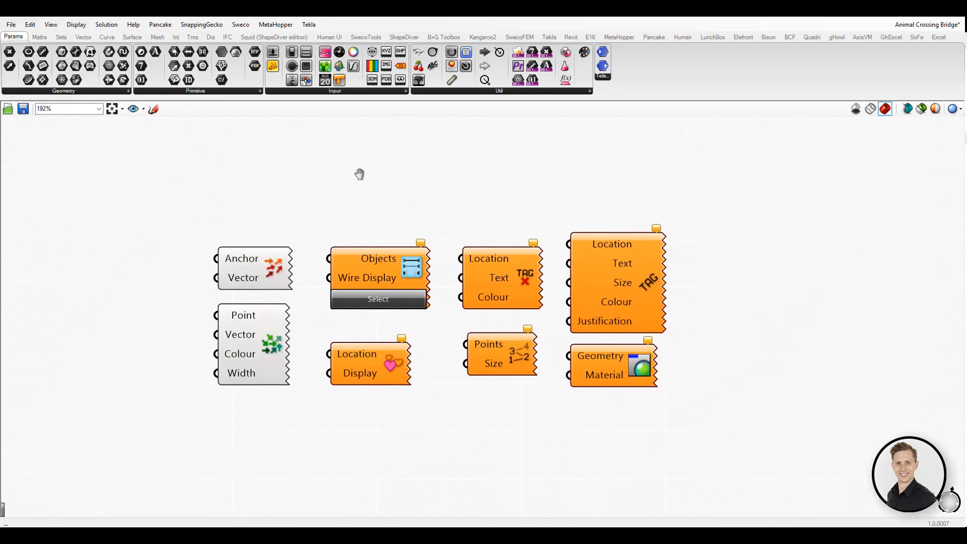
pyautogui.scroll(3)
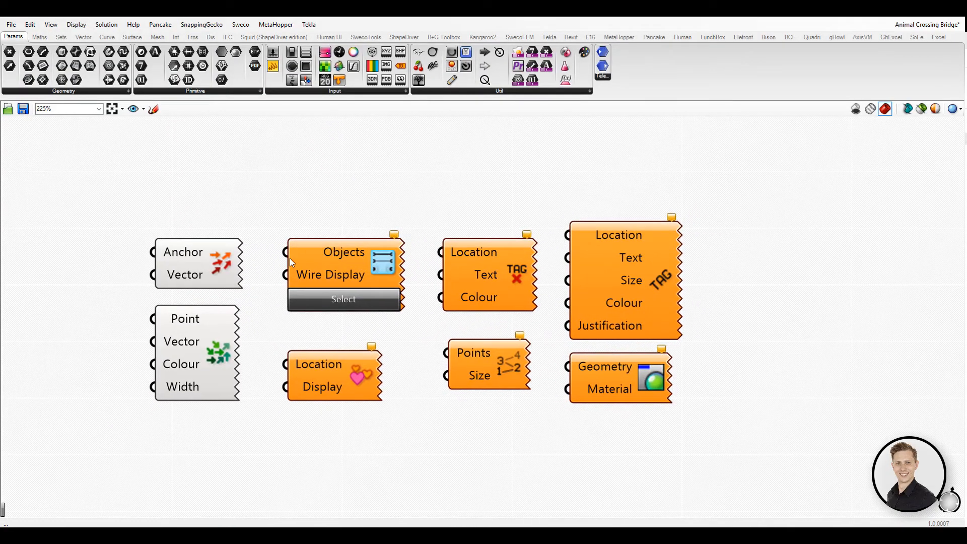
pyautogui.moveTo(223, 273)
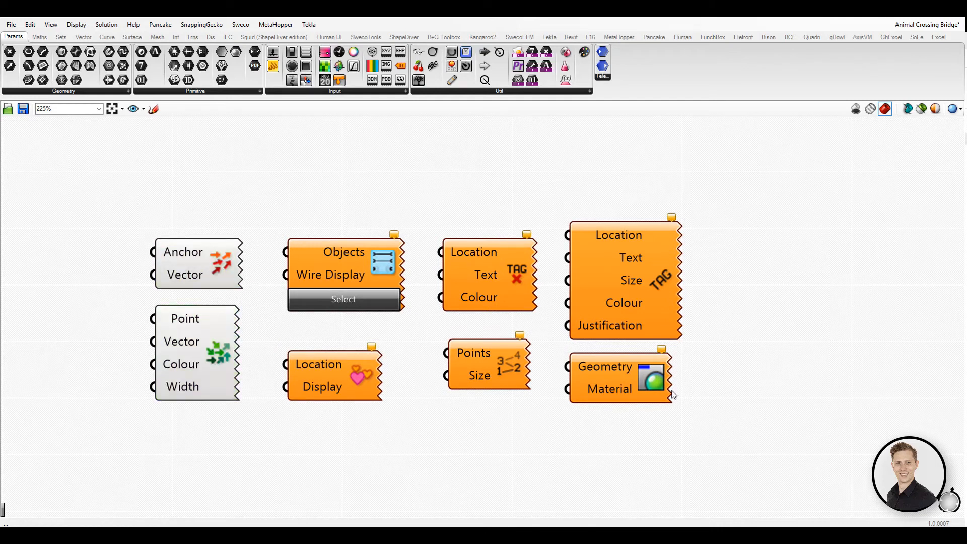
pyautogui.moveTo(650, 230)
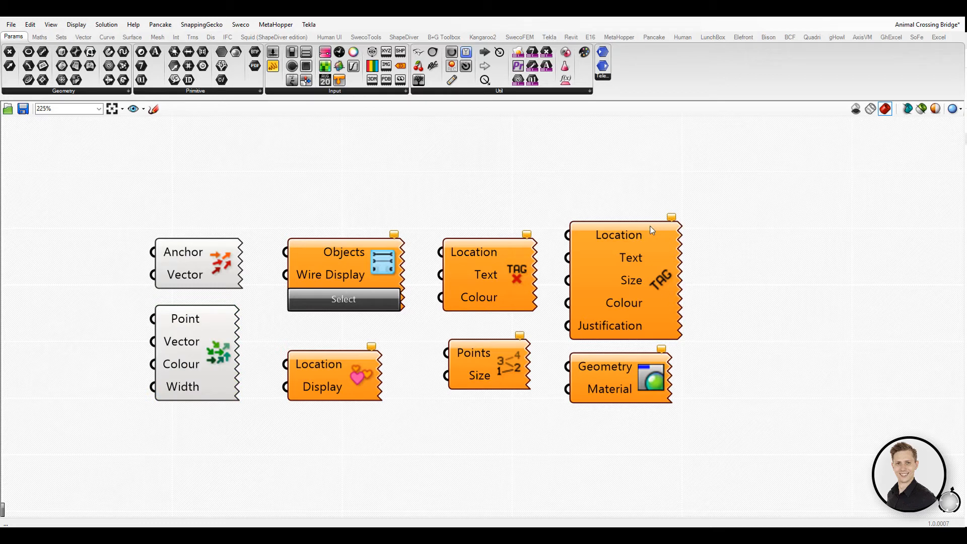
pyautogui.moveTo(538, 372)
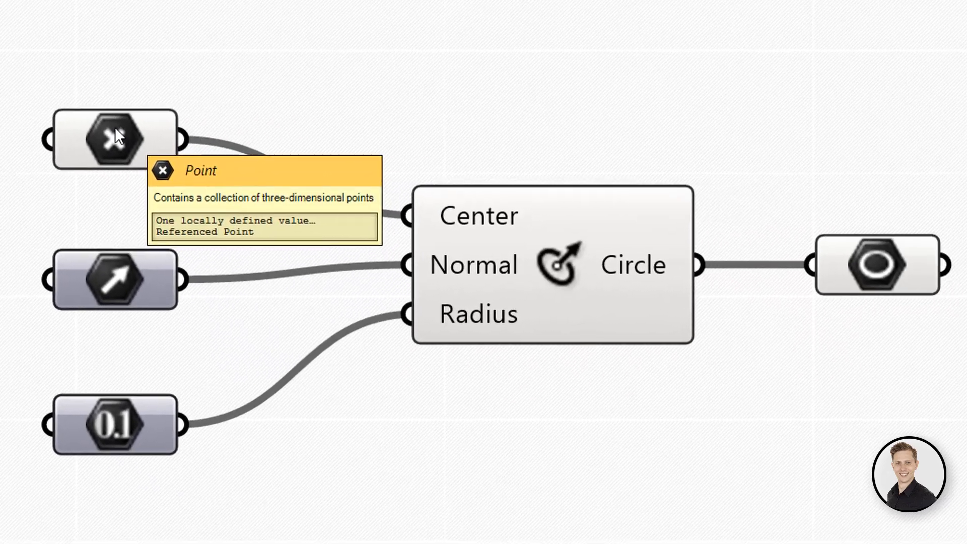
pyautogui.moveTo(478, 216)
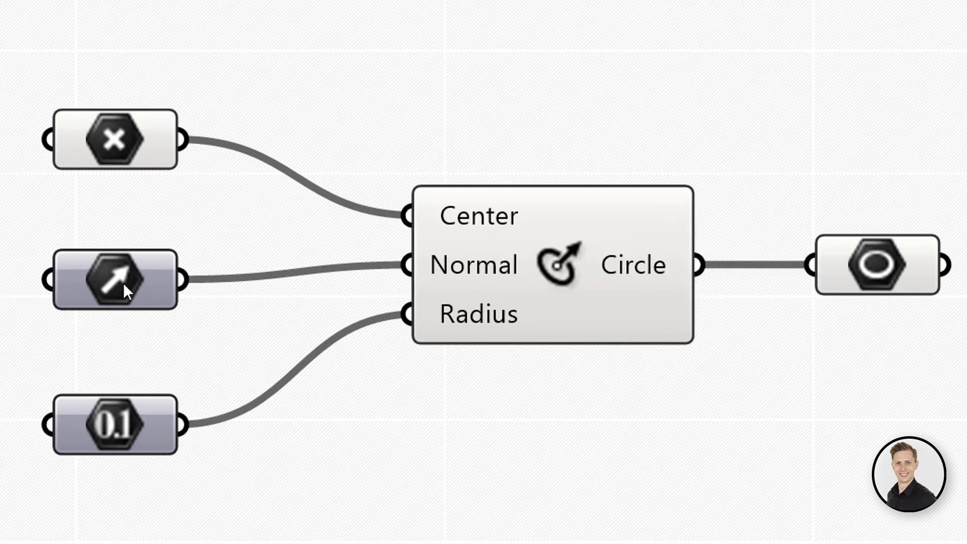
pyautogui.moveTo(115, 278)
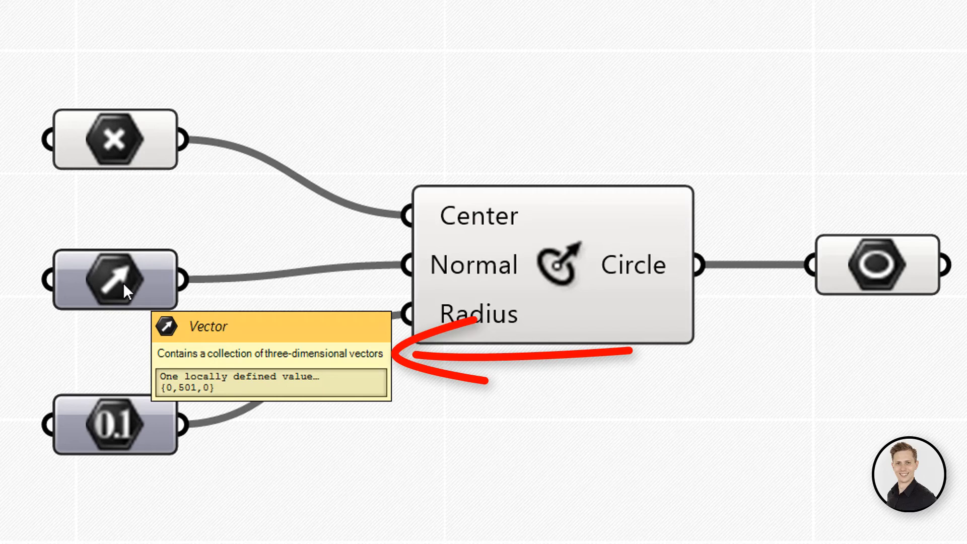
pyautogui.moveTo(489, 277)
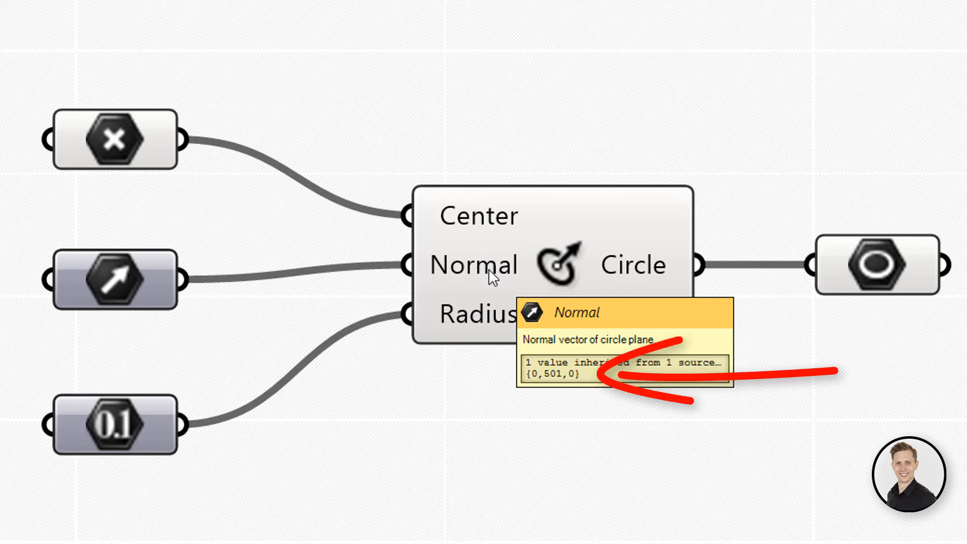
pyautogui.moveTo(77, 444)
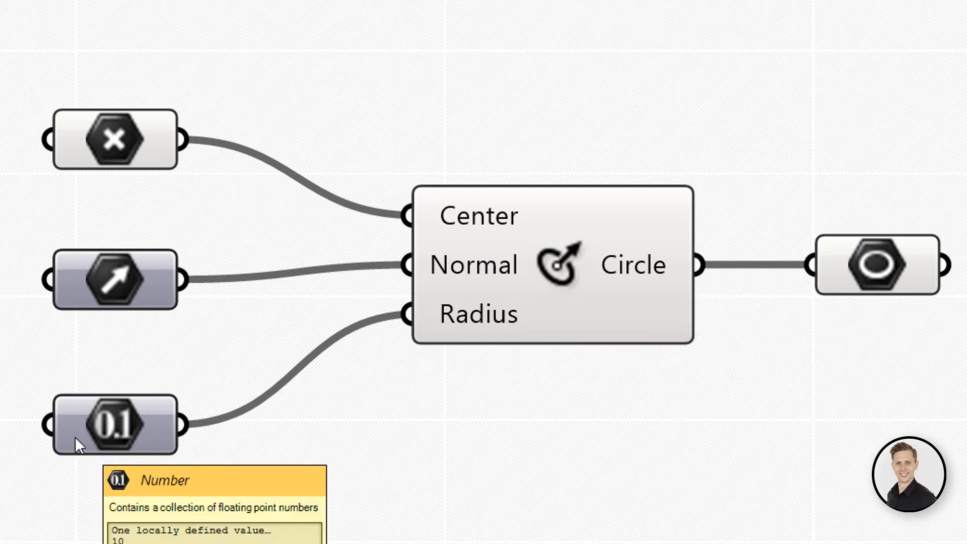
pyautogui.moveTo(471, 323)
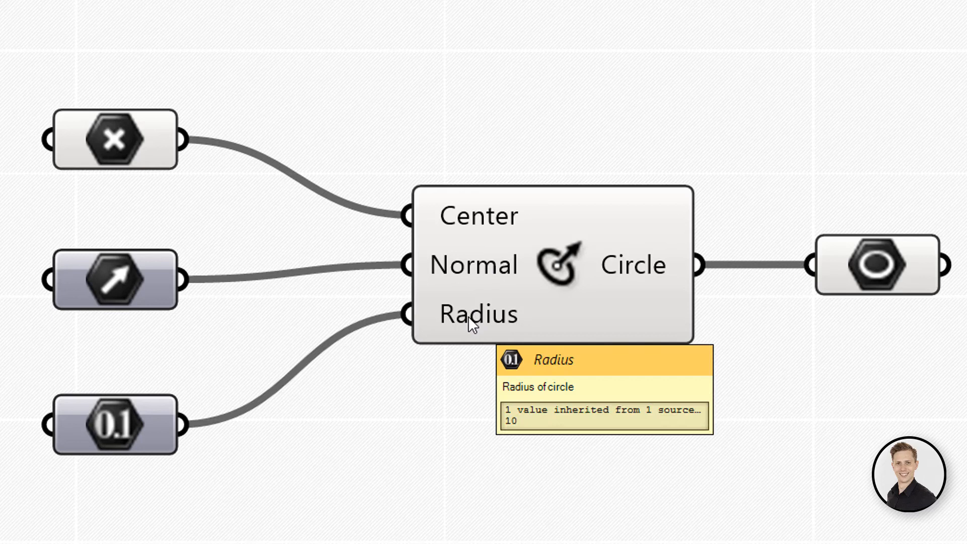
pyautogui.moveTo(628, 275)
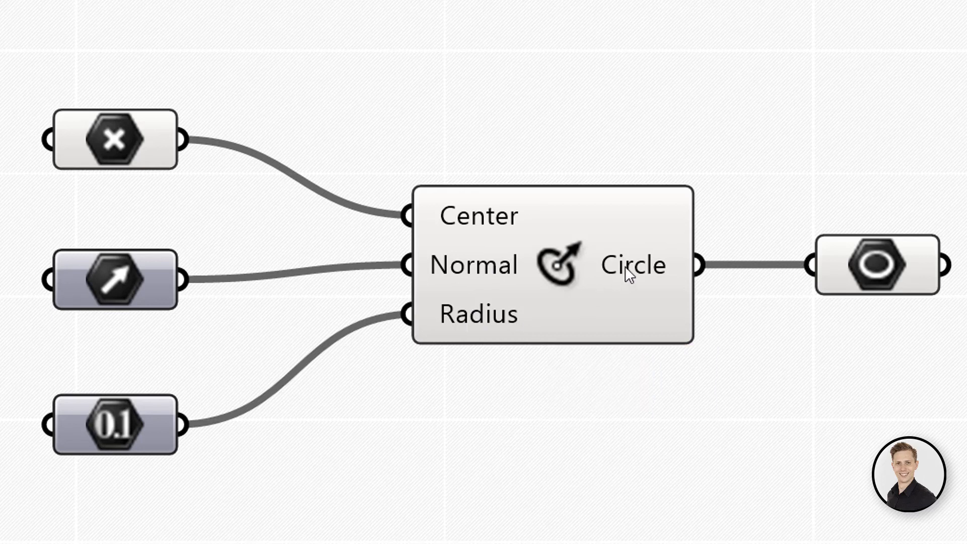
pyautogui.moveTo(635, 265)
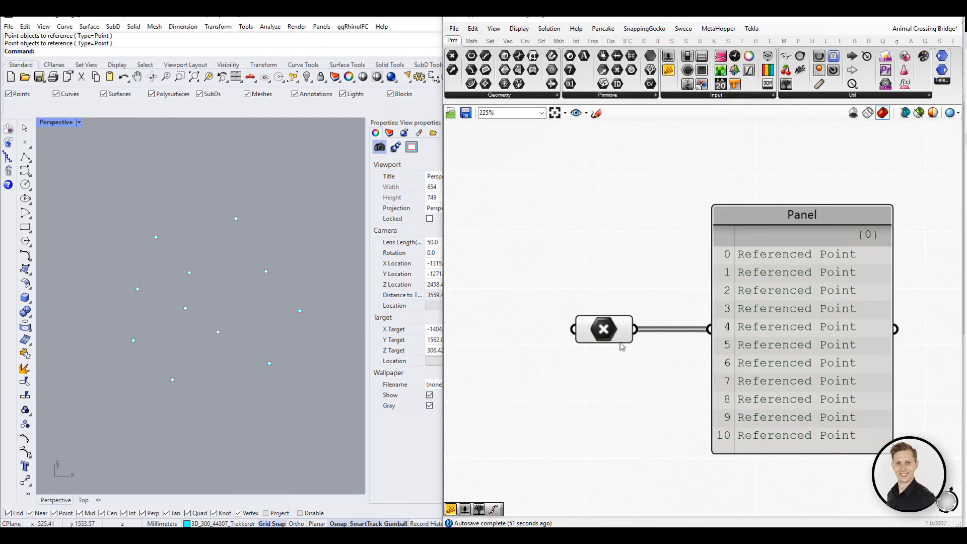
# Open the Point parameter's Manage Point collection dialog and inspect referenced points 7 and 1
pyautogui.rightClick(603, 329)
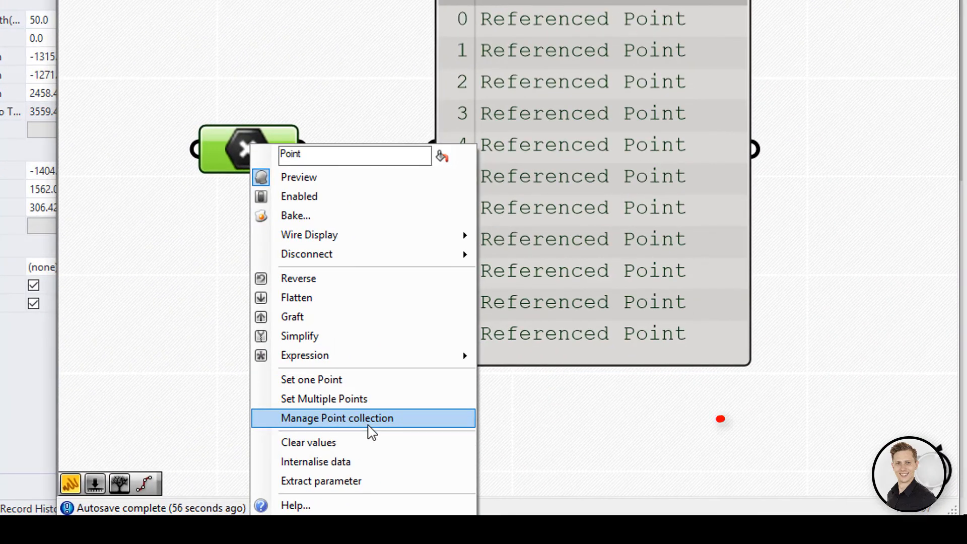
pyautogui.click(337, 417)
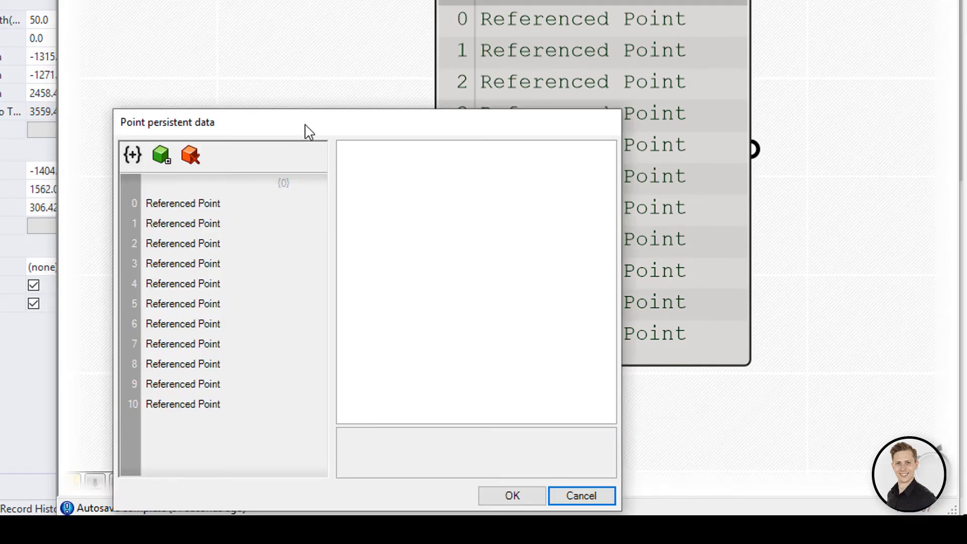
pyautogui.click(366, 225)
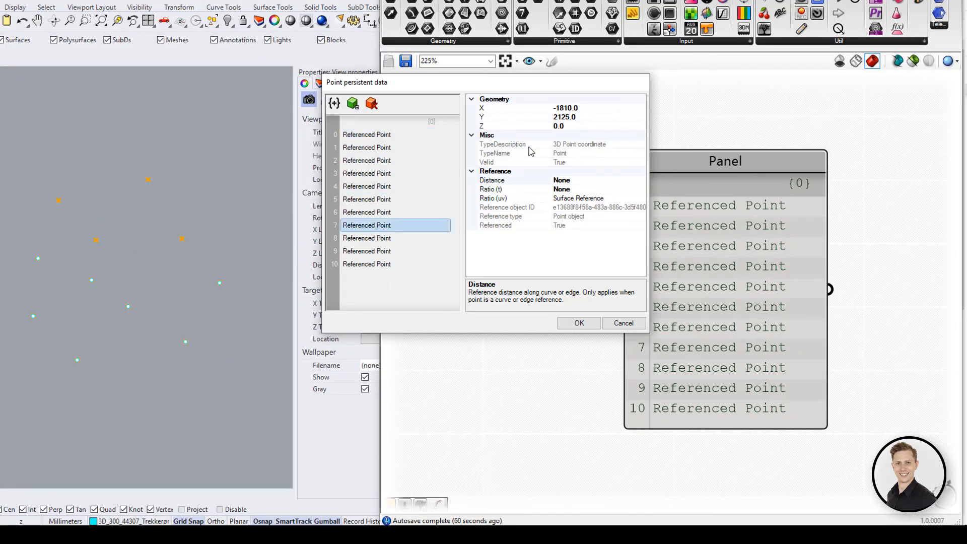
pyautogui.click(366, 134)
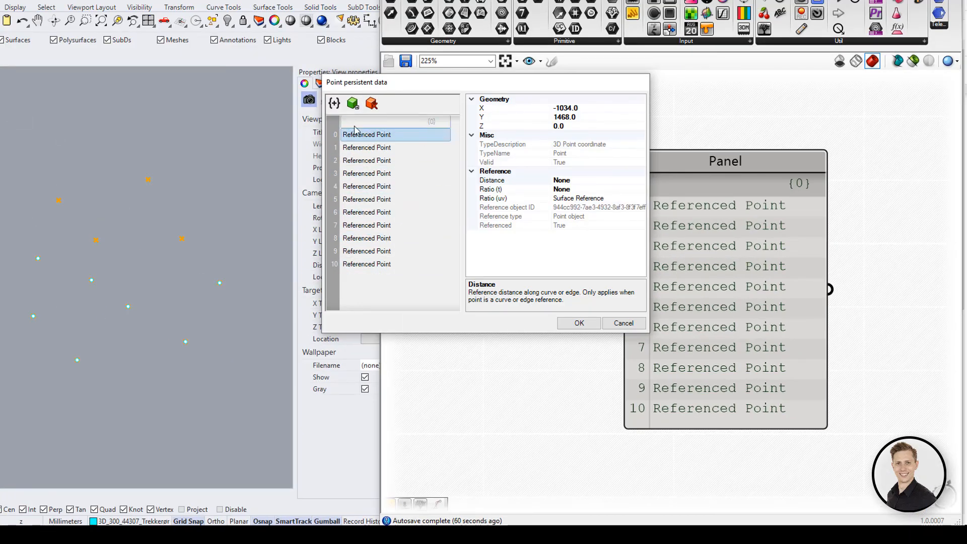
# Remove one referenced point and add a new point at (0, 200, 0)
pyautogui.click(366, 238)
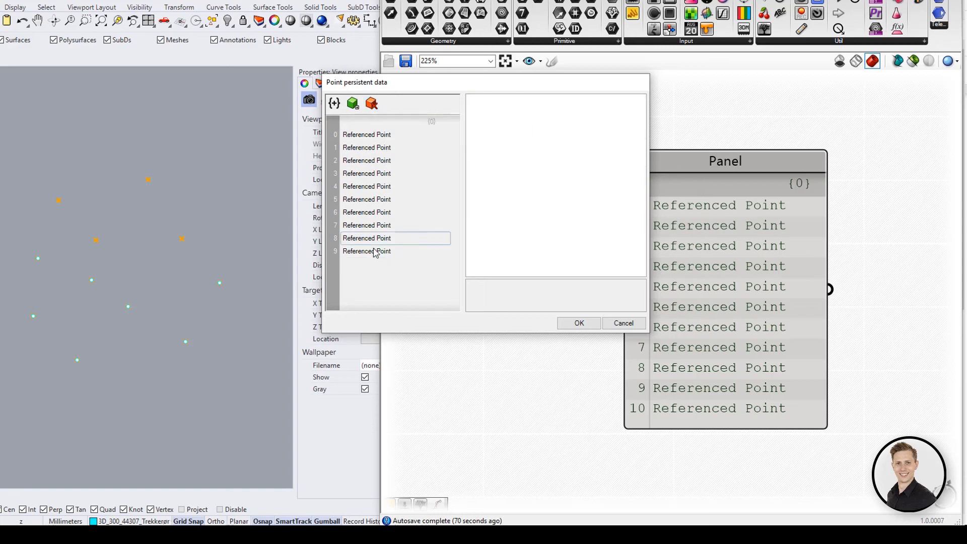
pyautogui.click(366, 251)
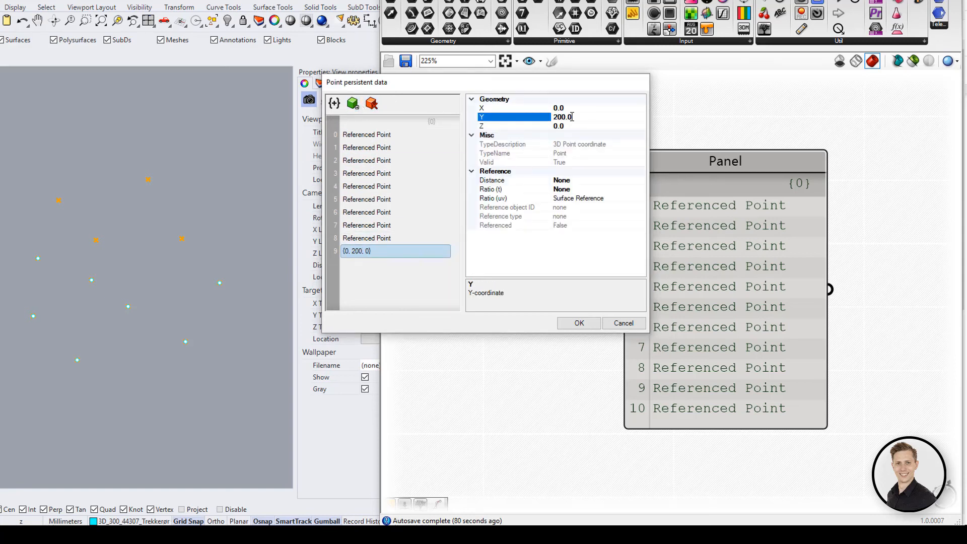
pyautogui.click(371, 103)
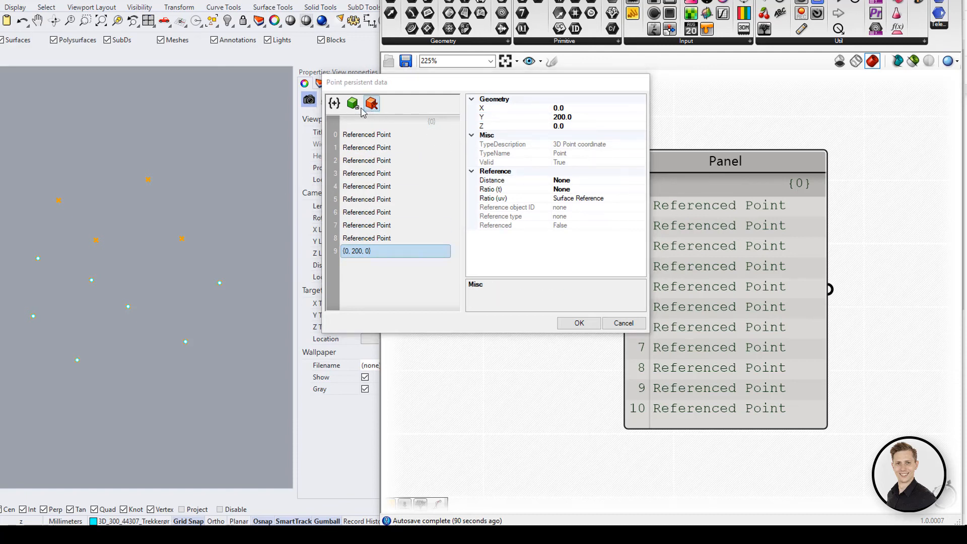